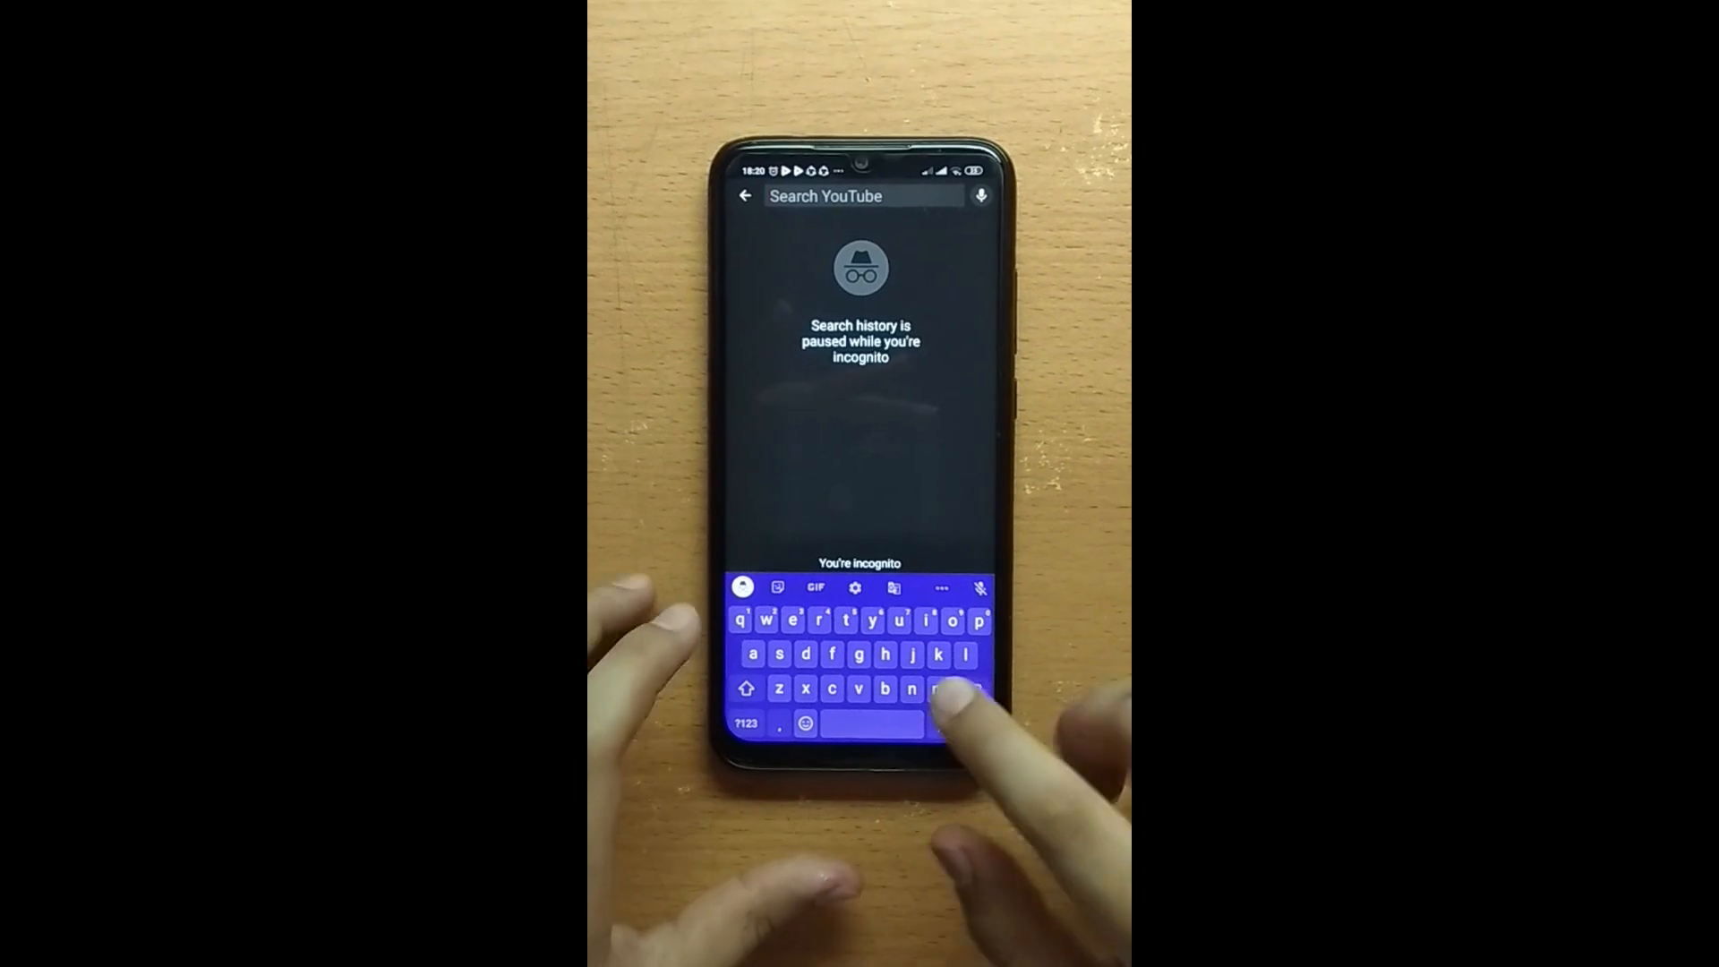
- Fill the incognito search box with the query 'hologram videos', completing 'videos' from a keyboard suggestion
{"action": "type", "text": "h"}
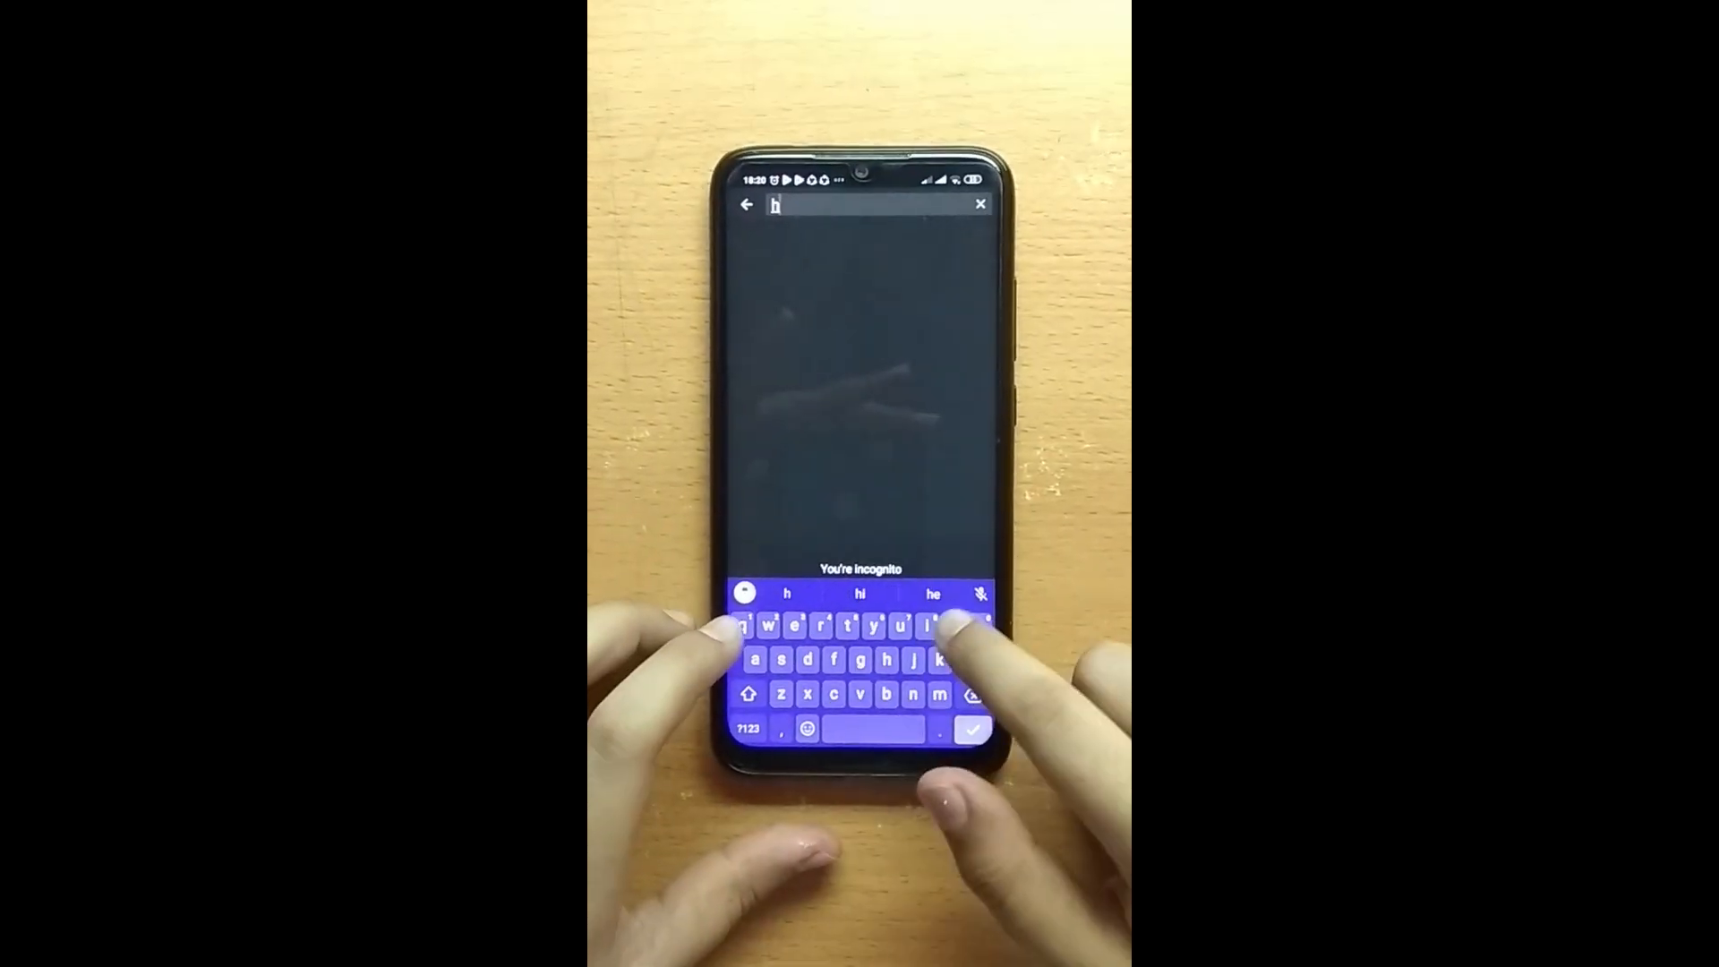
{"action": "type", "text": "ologram"}
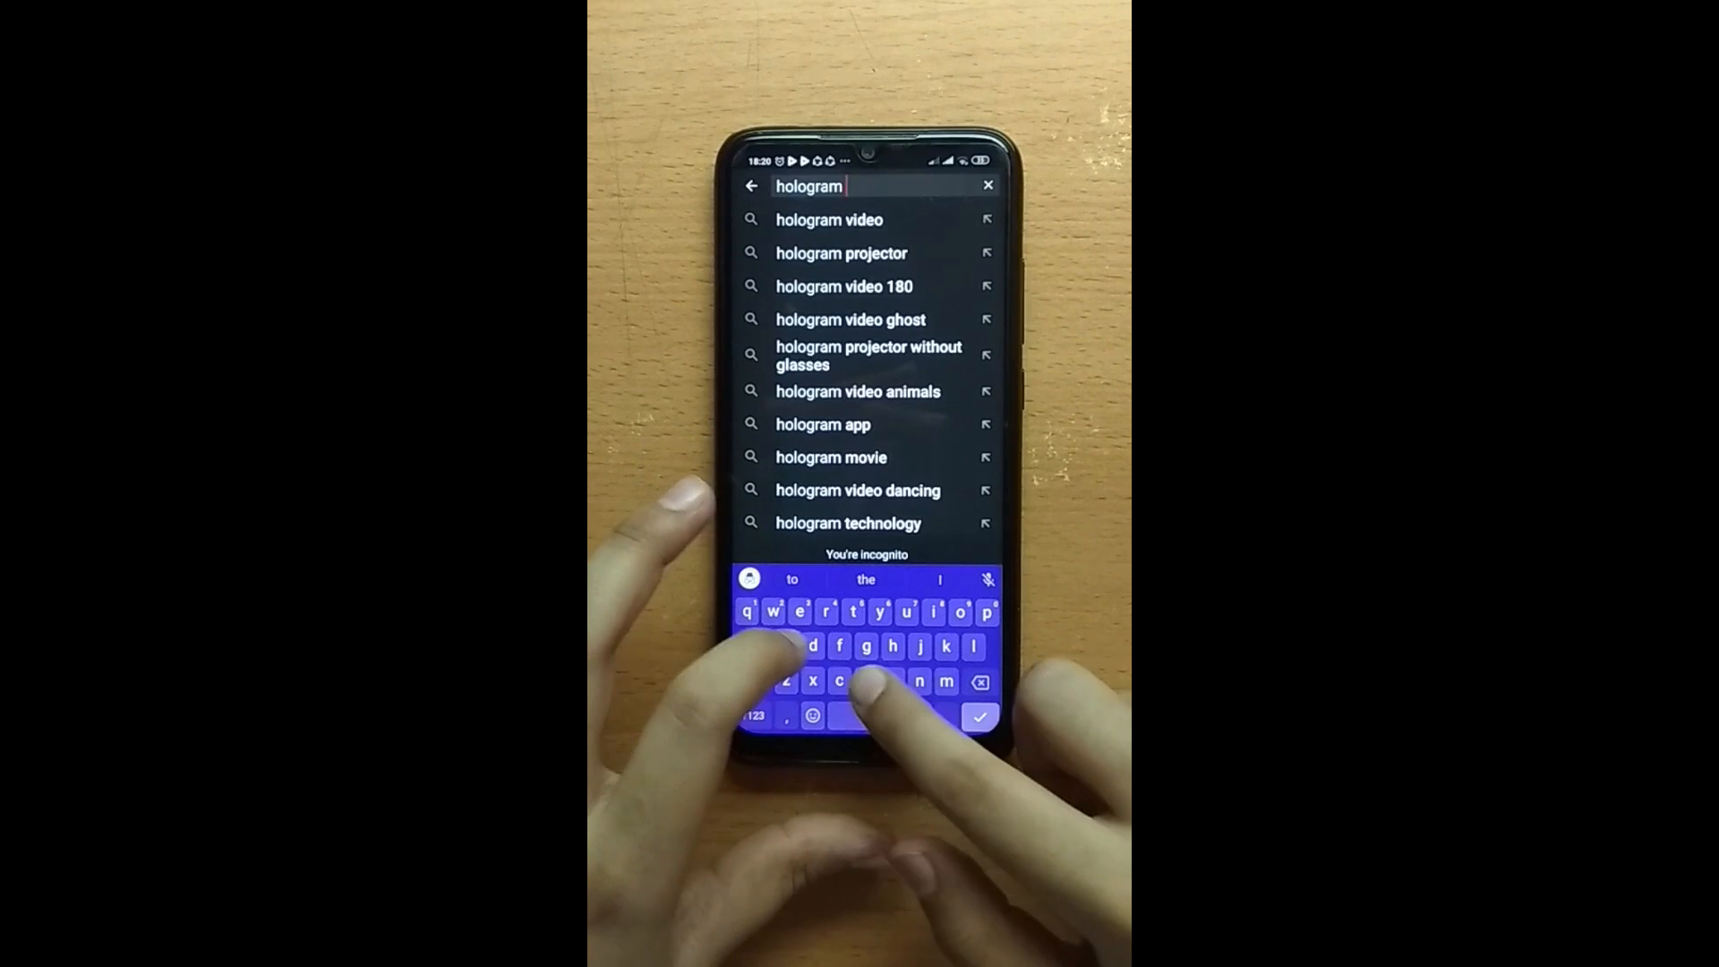
{"action": "type", "text": "vid"}
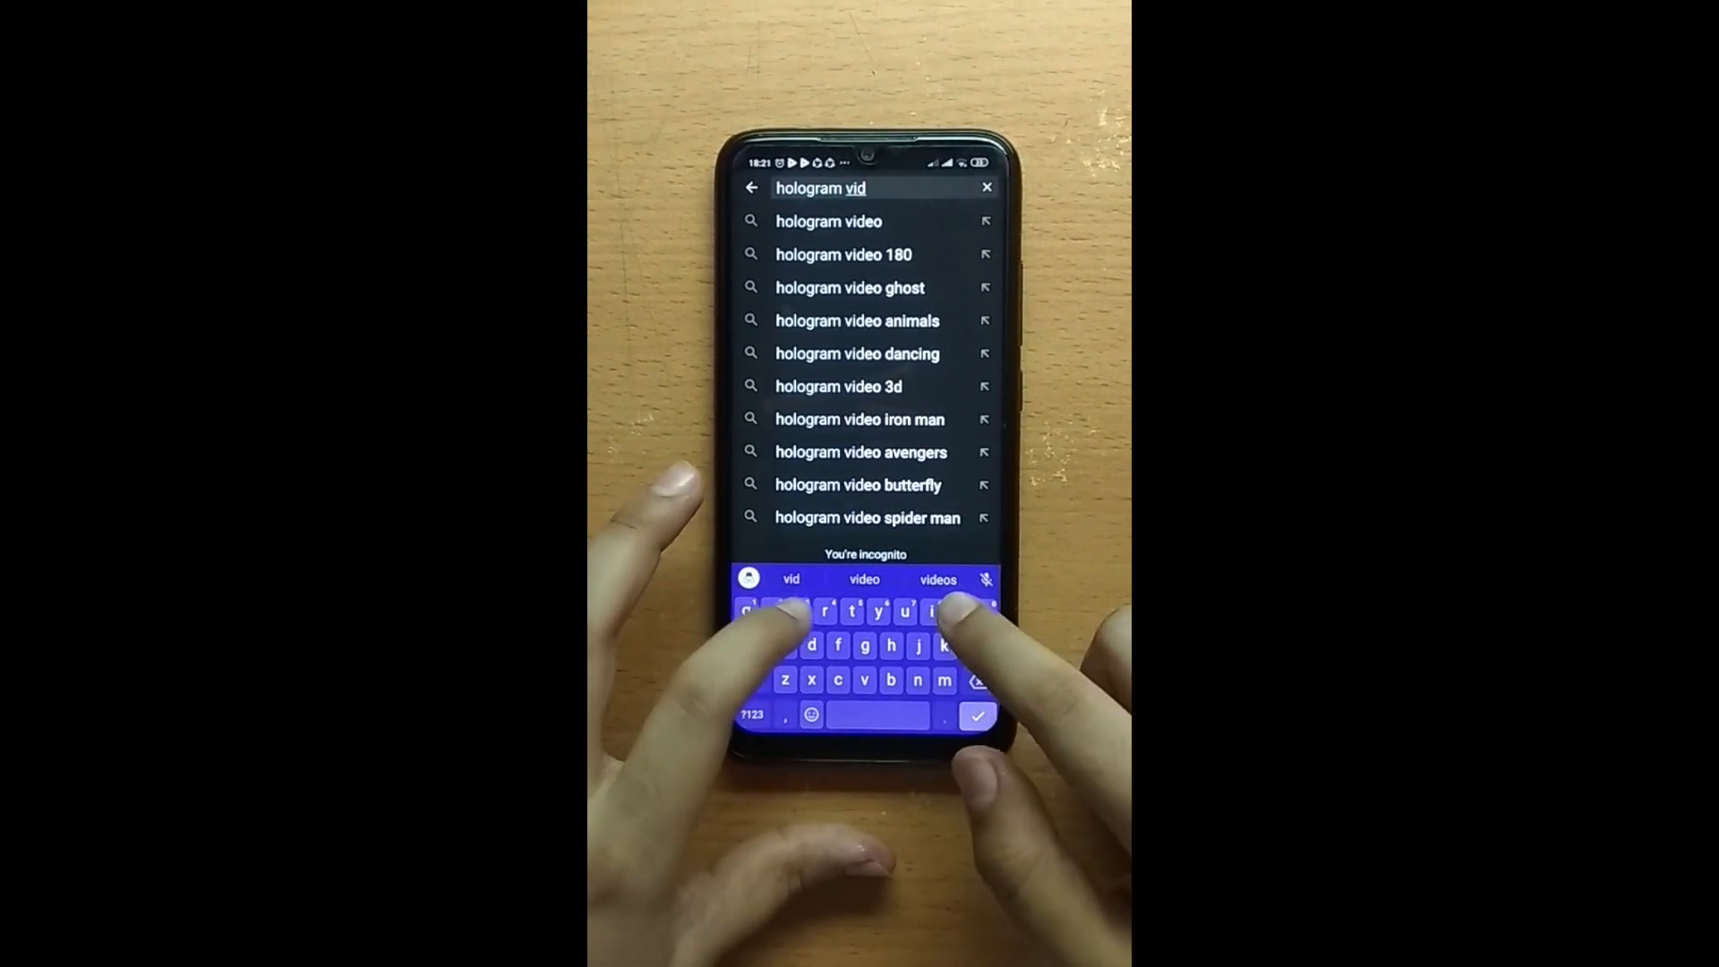
{"action": "left_click", "coordinate": [936, 578]}
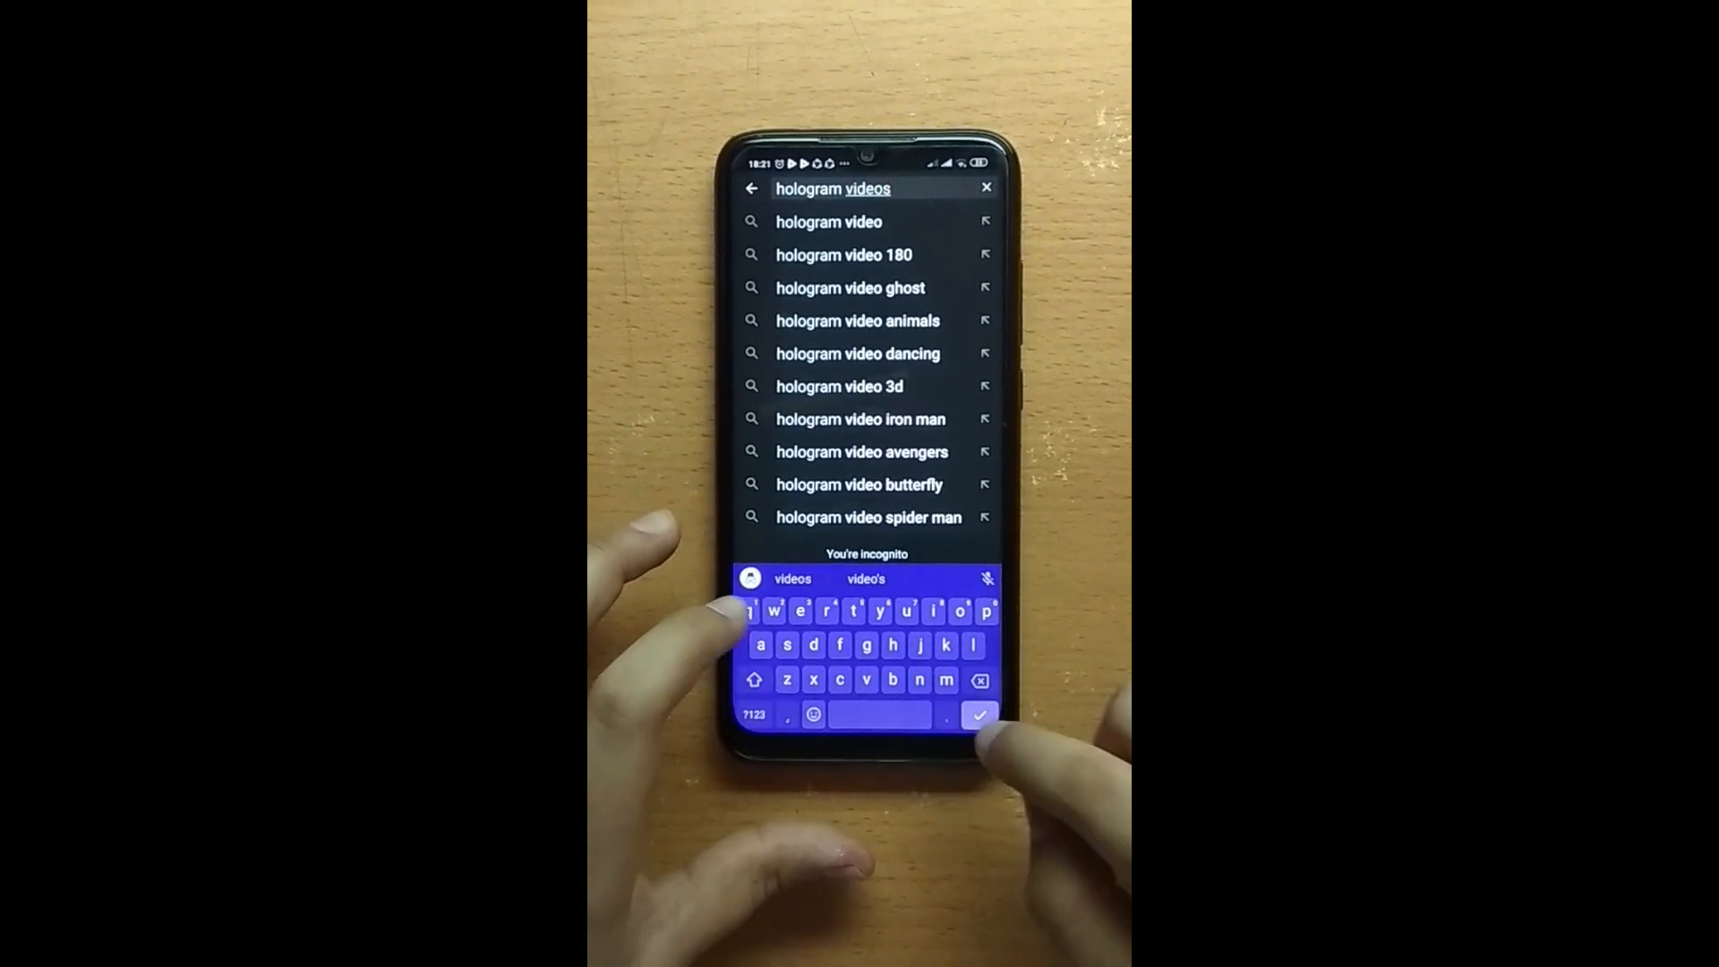
- Submit the 'hologram videos' search and start playing a hologram video from the results
{"action": "left_click", "coordinate": [978, 714]}
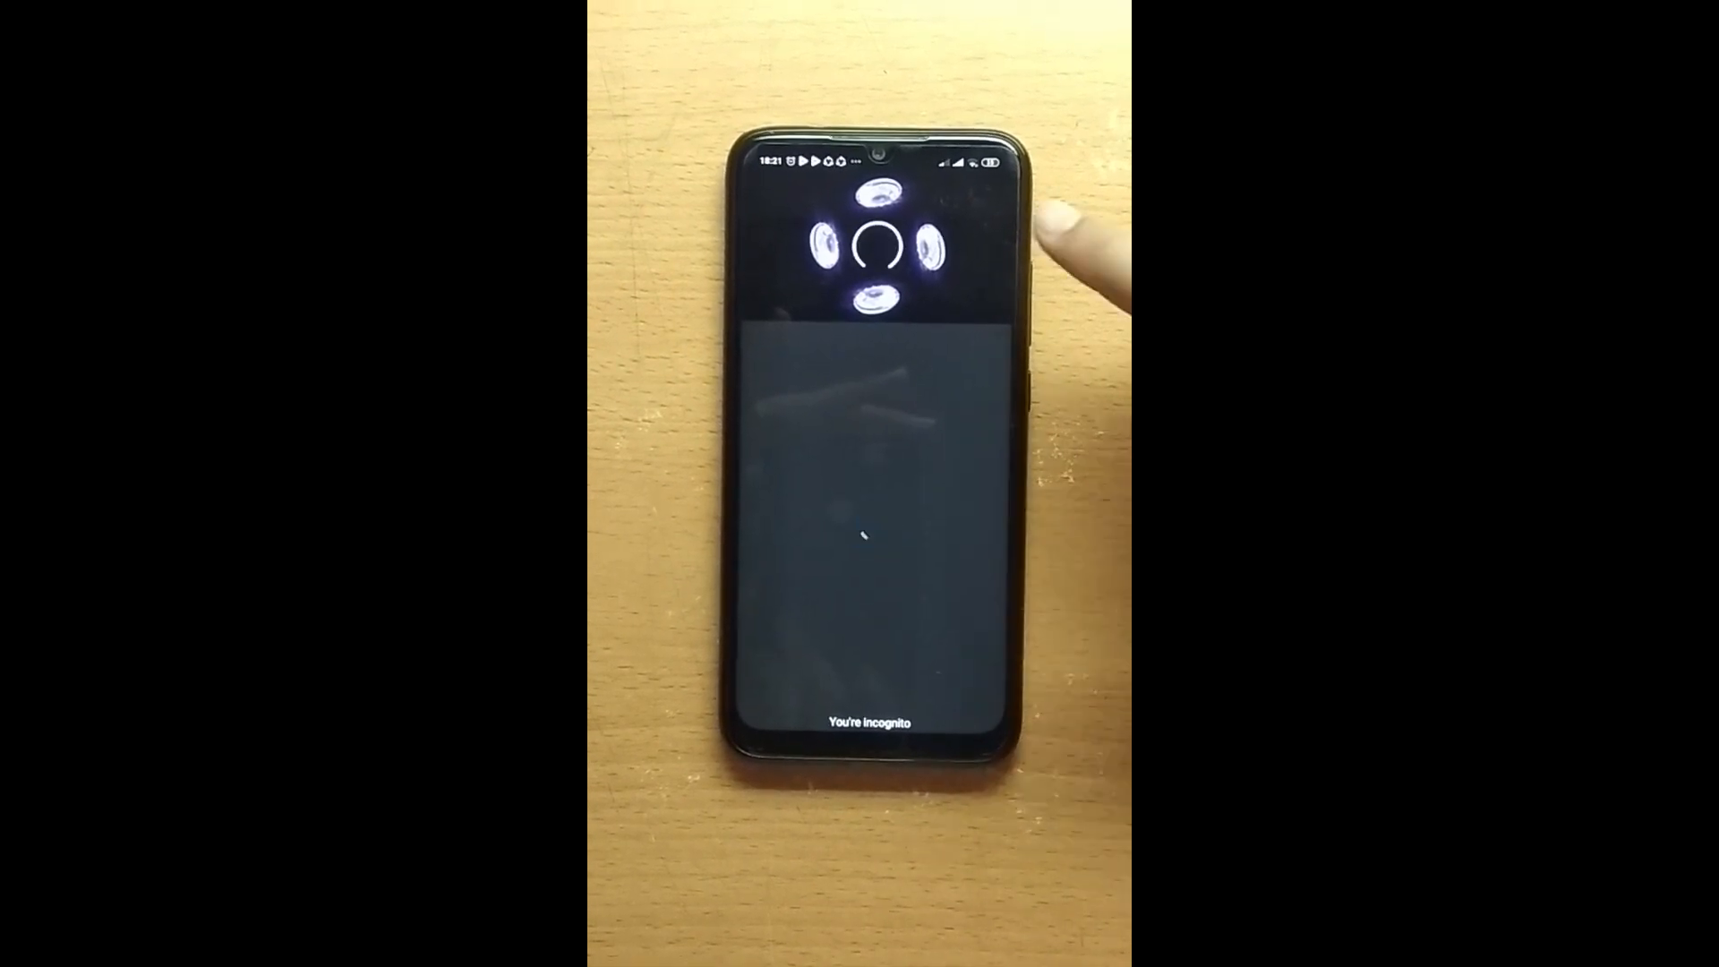
{"action": "left_click", "coordinate": [877, 251]}
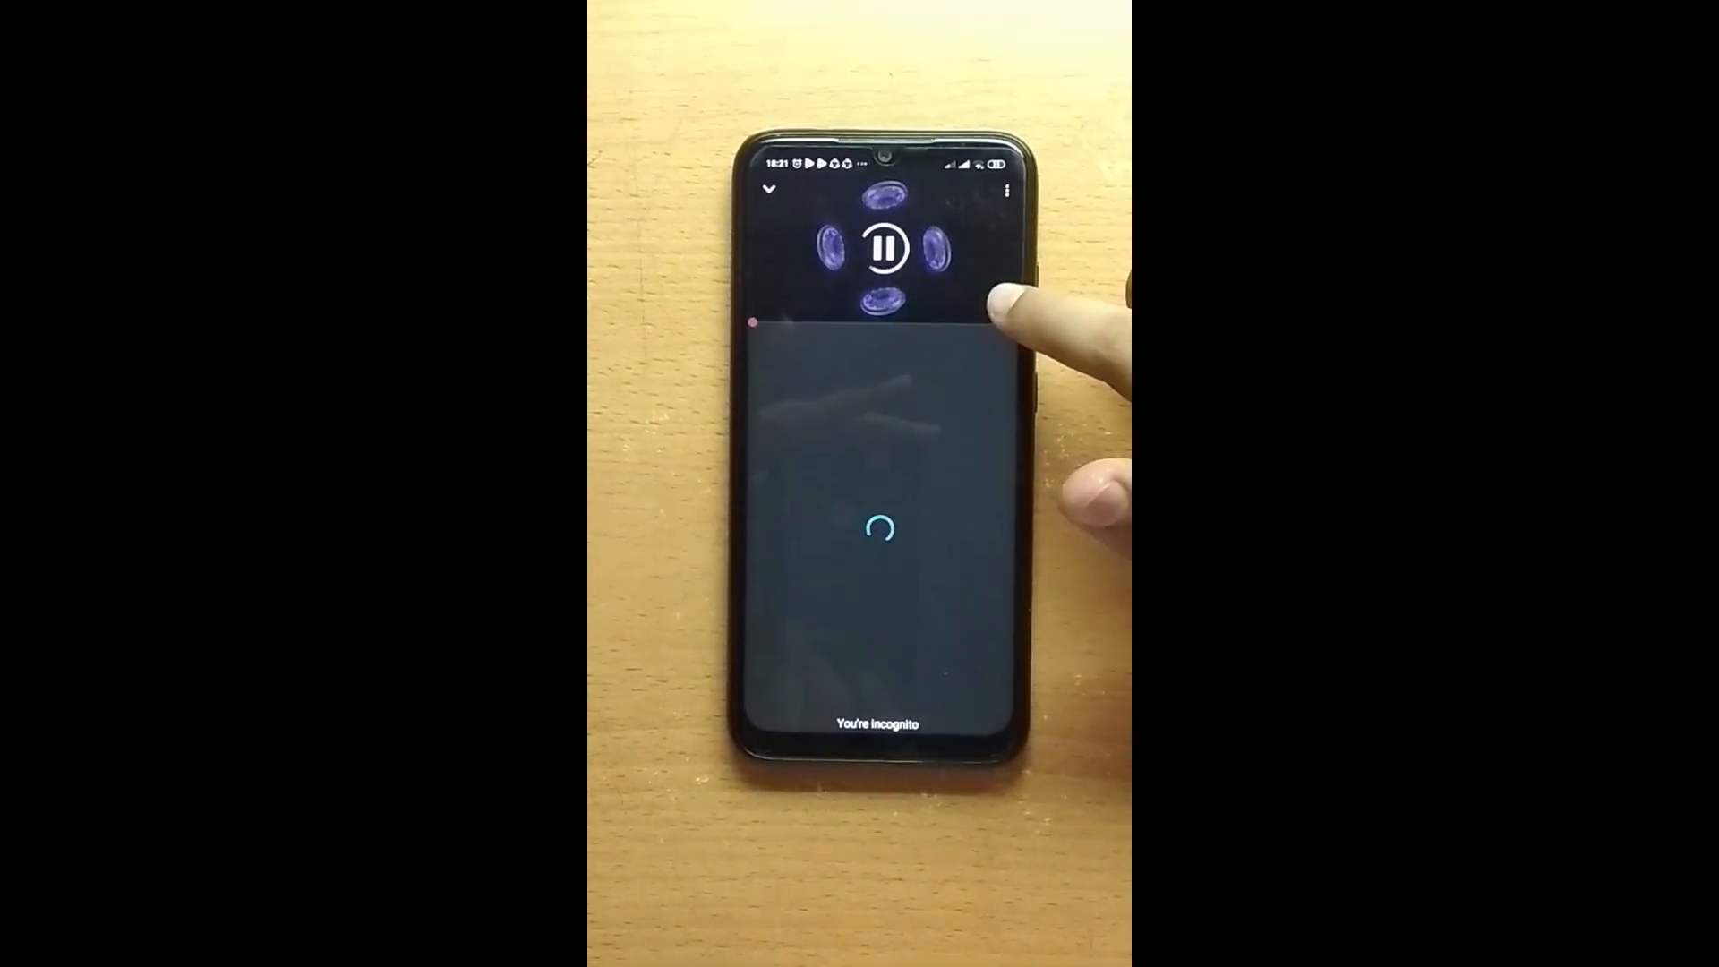